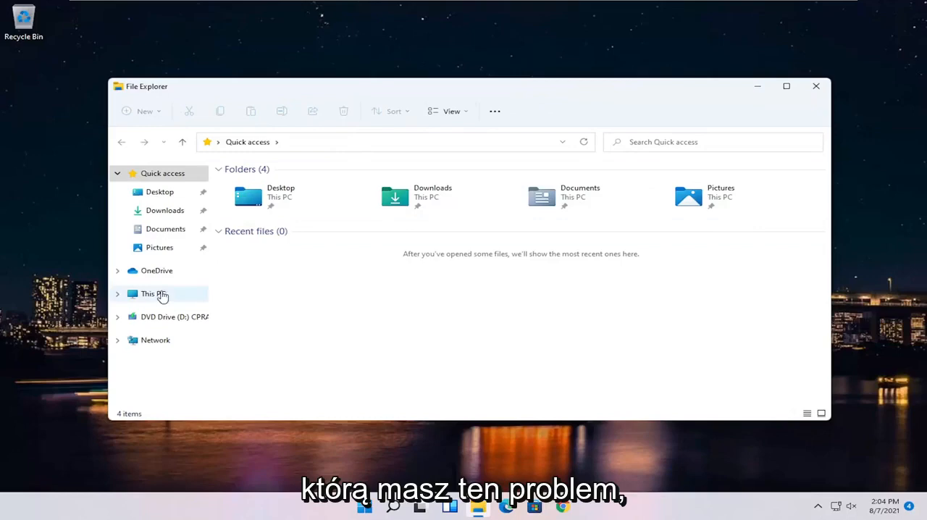
- Navigate This PC > C: > Users > Computer User > Favorites and select the Favorites Bar folder
{"action": "left_click", "coordinate": [154, 293]}
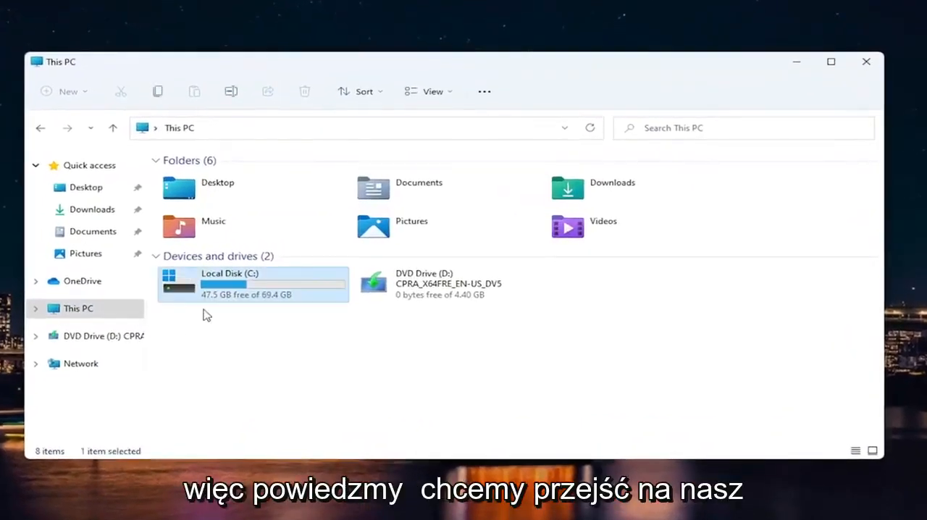
{"action": "double_click", "coordinate": [252, 284]}
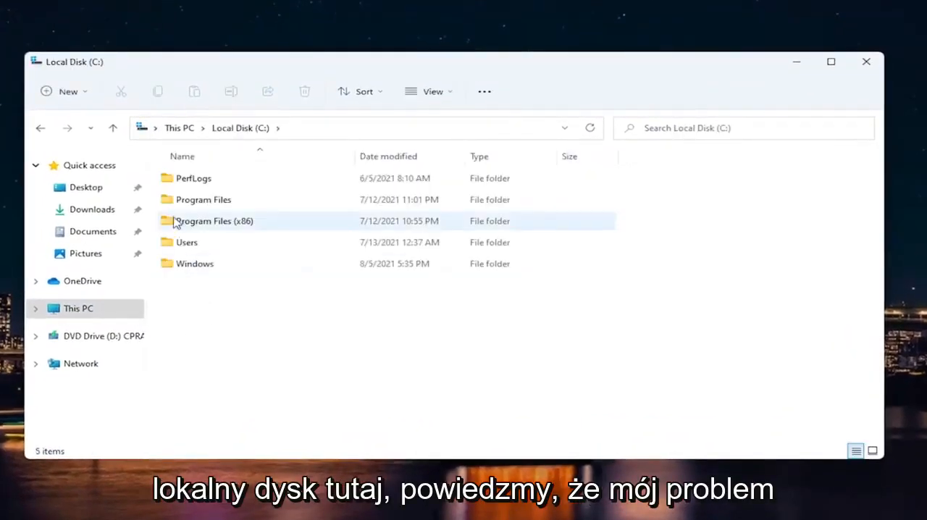
{"action": "double_click", "coordinate": [187, 242]}
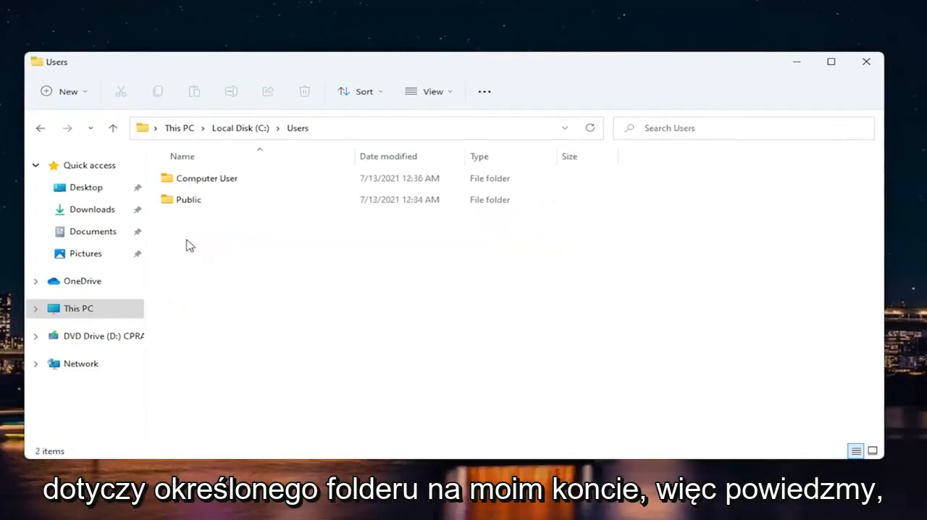
{"action": "double_click", "coordinate": [206, 178]}
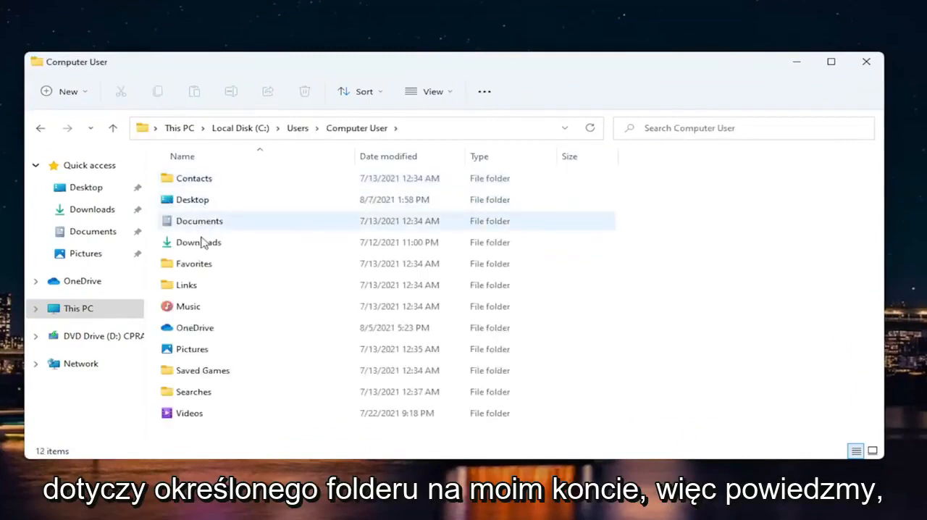
{"action": "double_click", "coordinate": [194, 264]}
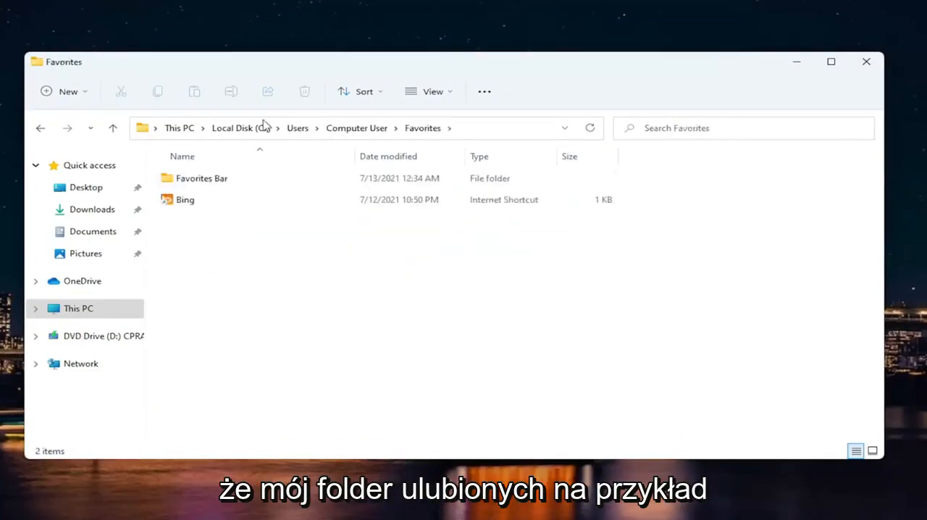
{"action": "left_click", "coordinate": [201, 178]}
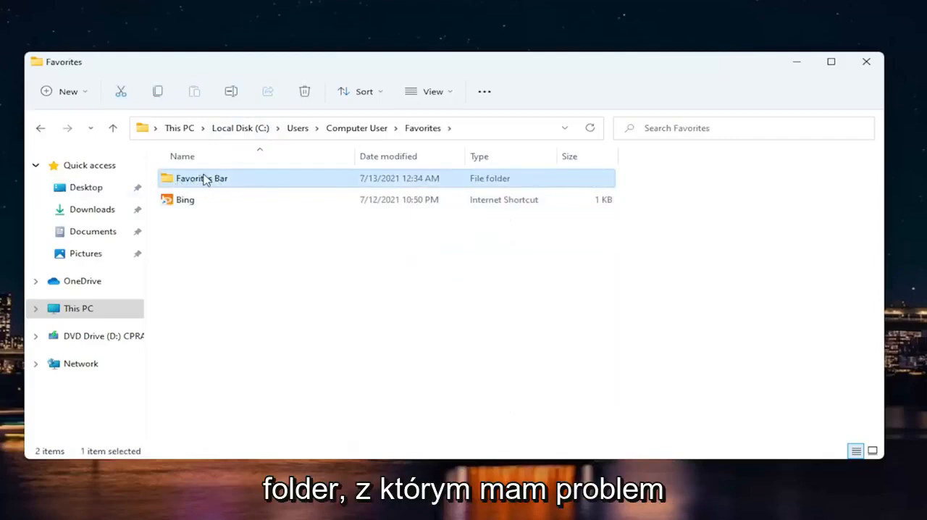
- Open Favorites Bar's Properties, Security settings, and its Advanced Security Settings
{"action": "right_click", "coordinate": [202, 178]}
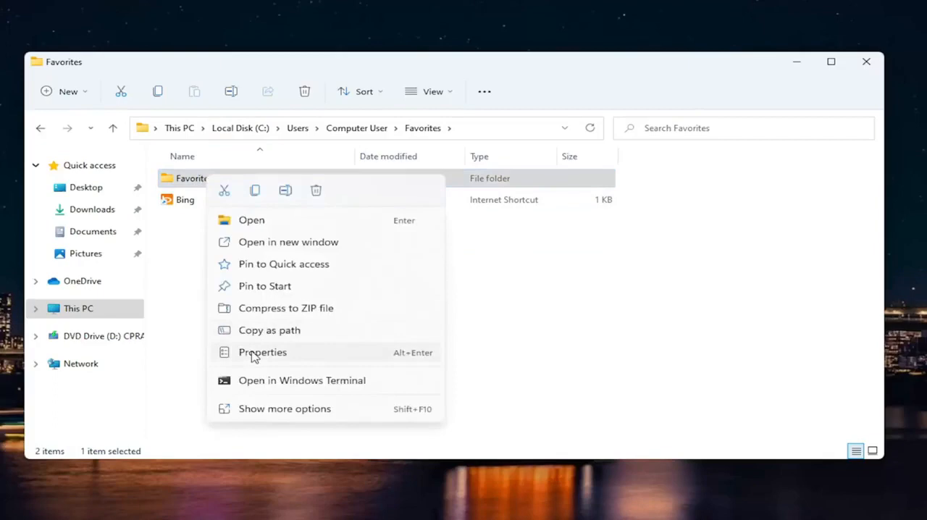
{"action": "left_click", "coordinate": [262, 352]}
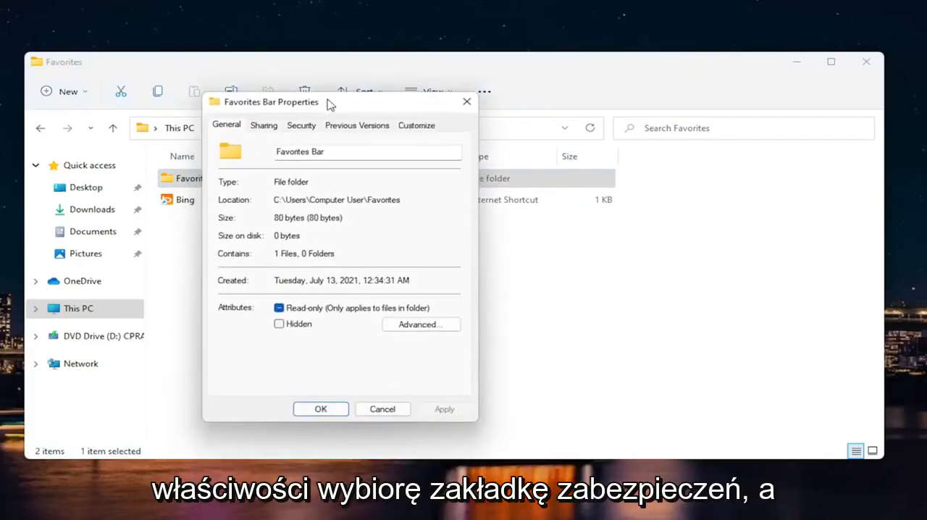
{"action": "left_click", "coordinate": [302, 124]}
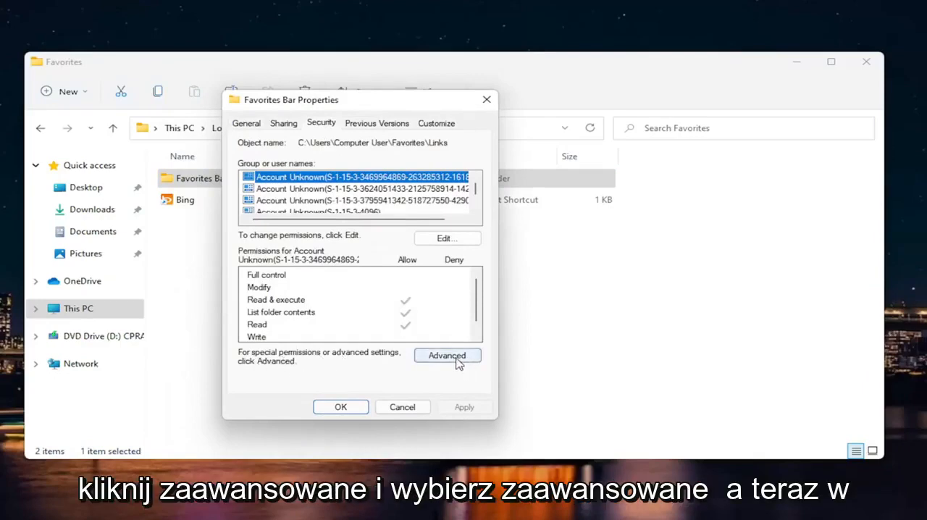
{"action": "left_click", "coordinate": [446, 355]}
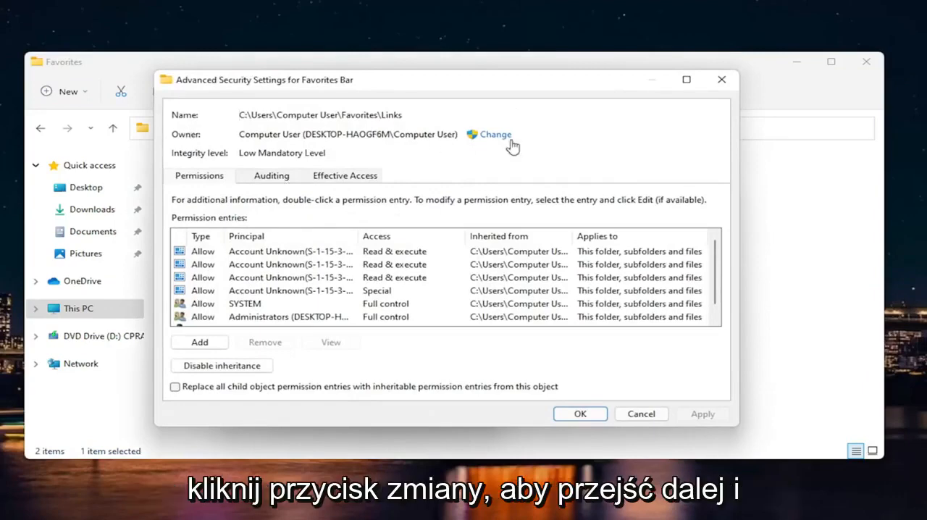
- Change the owner, searching all accounts and choosing Computer User as the new owner
{"action": "left_click", "coordinate": [495, 133]}
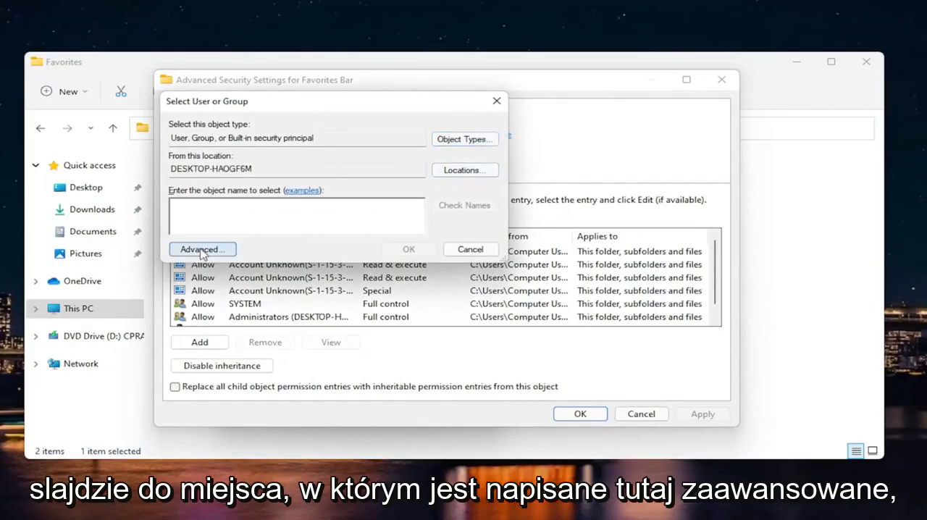
{"action": "left_click", "coordinate": [203, 249]}
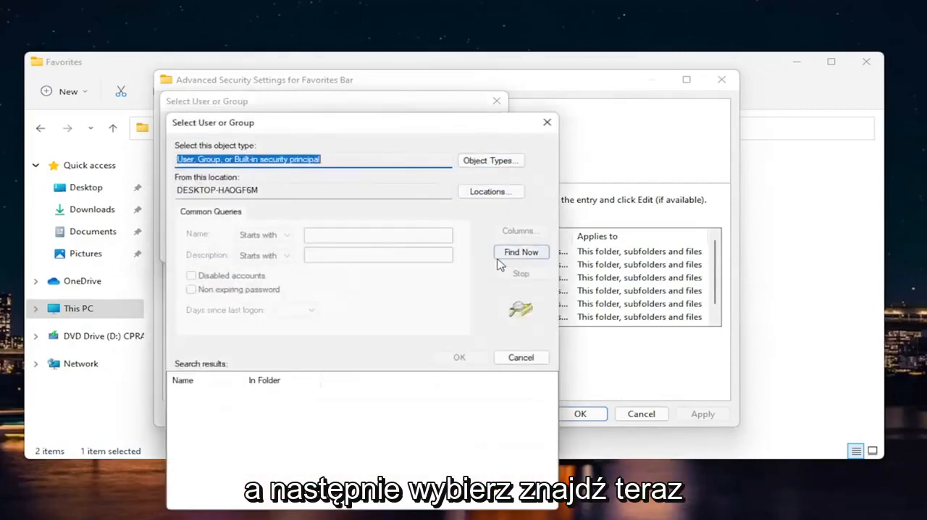
{"action": "left_click", "coordinate": [521, 252]}
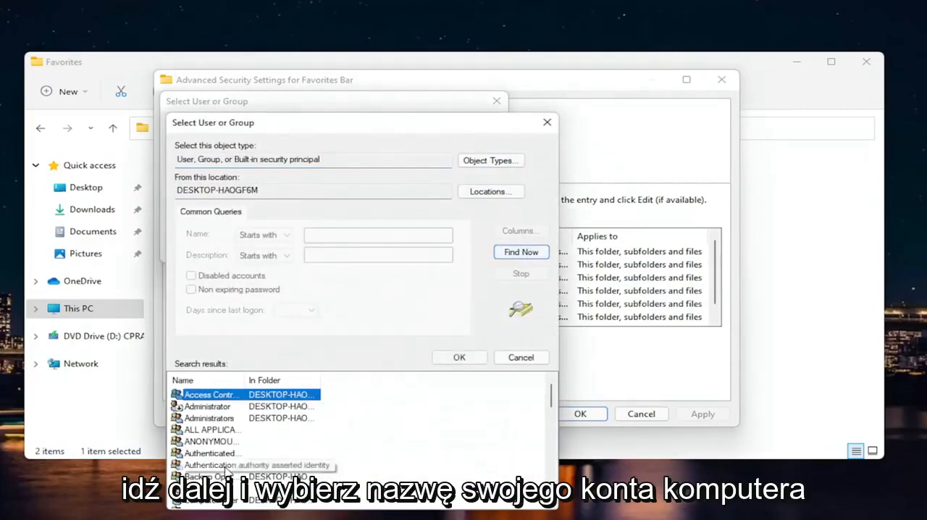
{"action": "scroll", "scroll_direction": "down", "scroll_amount": 3}
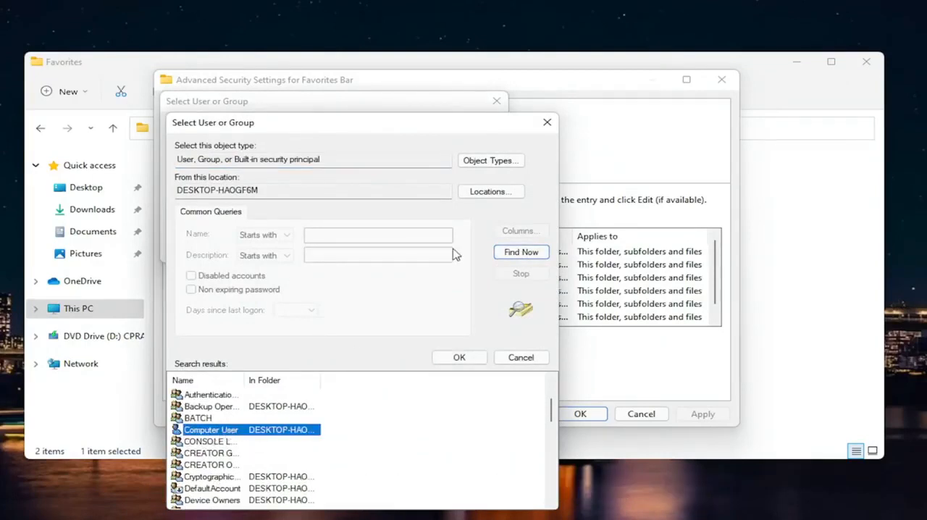
{"action": "left_click", "coordinate": [459, 357]}
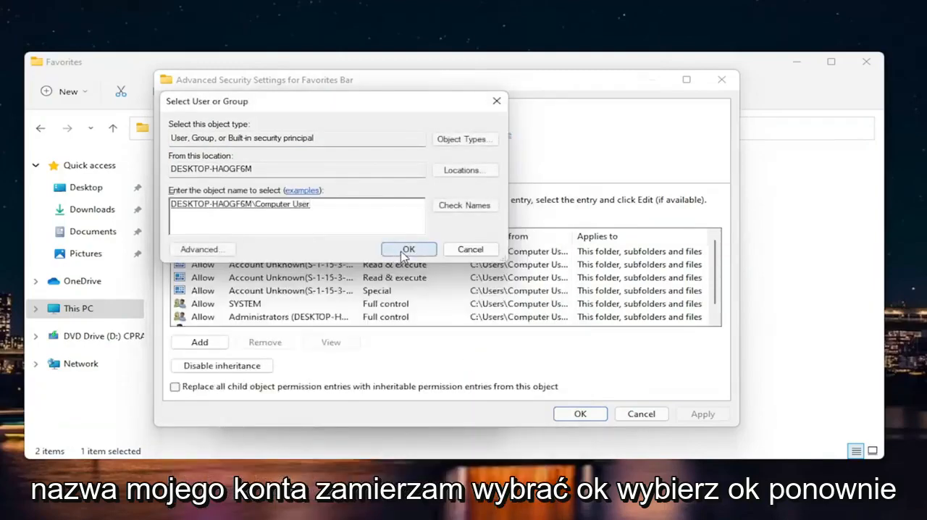
{"action": "left_click", "coordinate": [408, 249]}
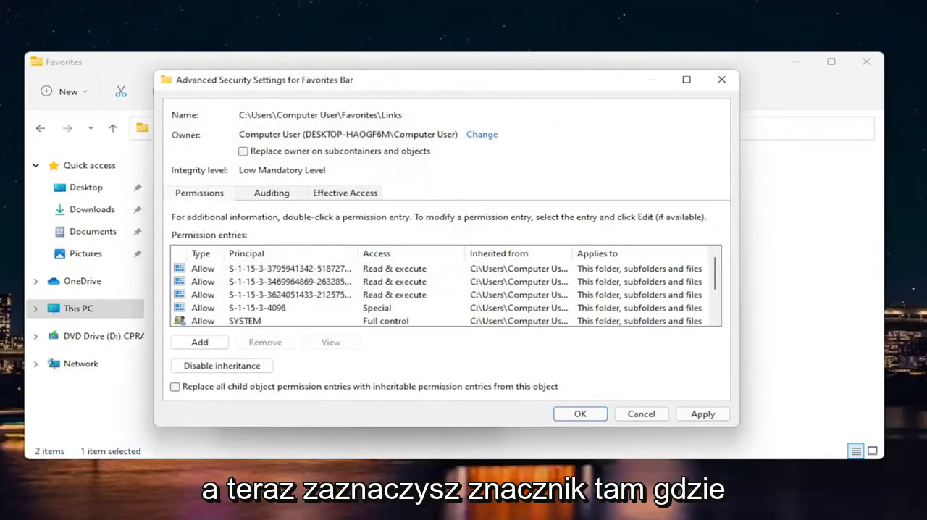
- Replace owner on subcontainers and objects, apply it and acknowledge the Windows Security notice
{"action": "left_click", "coordinate": [243, 151]}
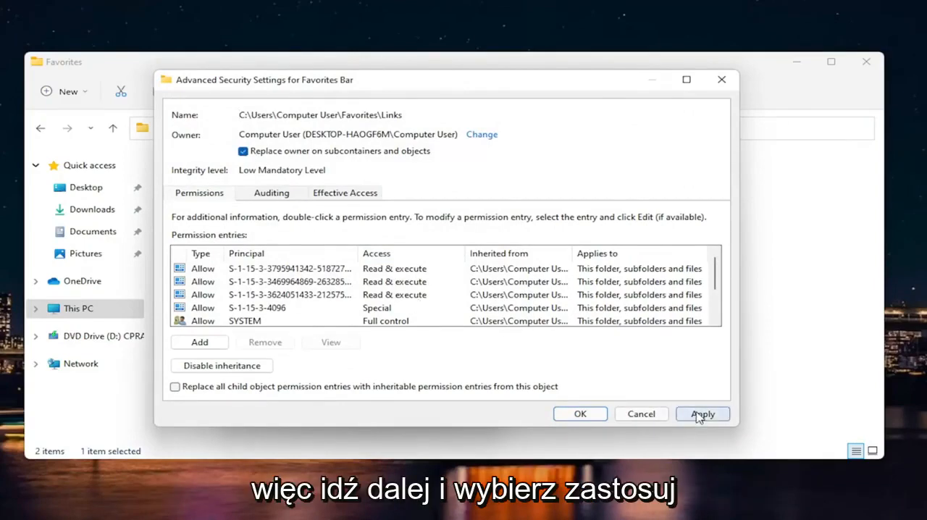
{"action": "left_click", "coordinate": [701, 415]}
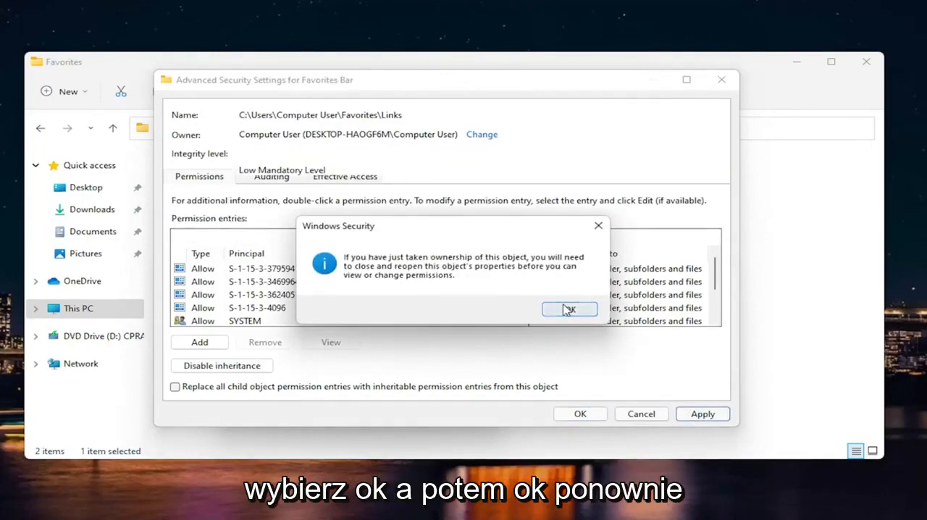
{"action": "left_click", "coordinate": [569, 310]}
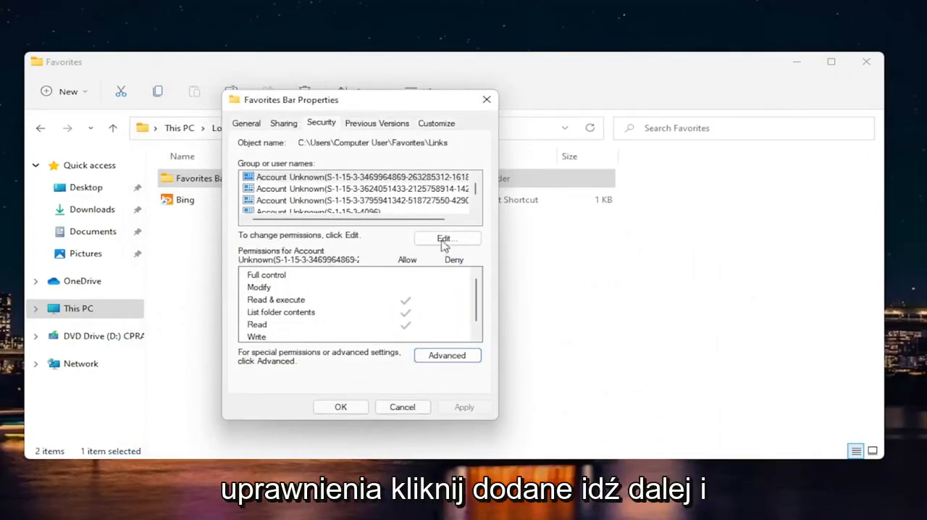
- Allow Full control for the accounts in Edit permissions and confirm, returning to Advanced Security Settings
{"action": "left_click", "coordinate": [446, 238]}
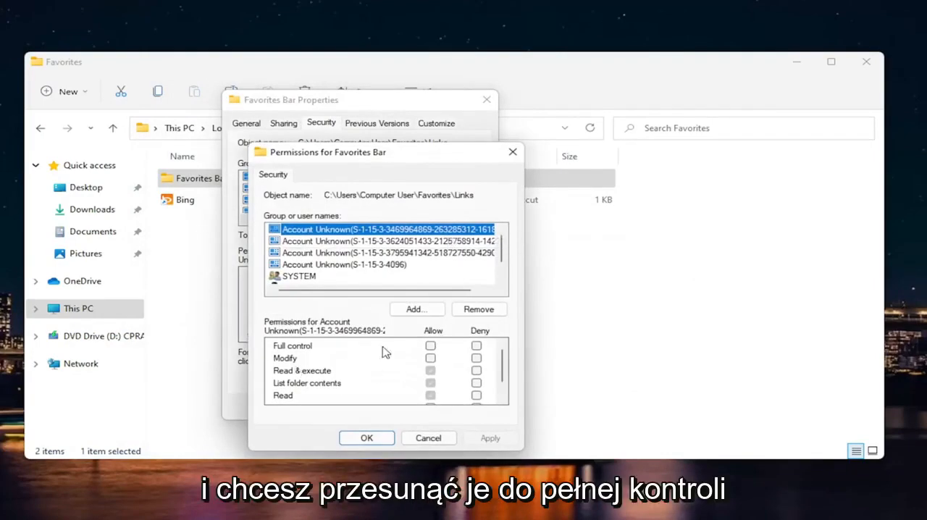
{"action": "left_click", "coordinate": [432, 345]}
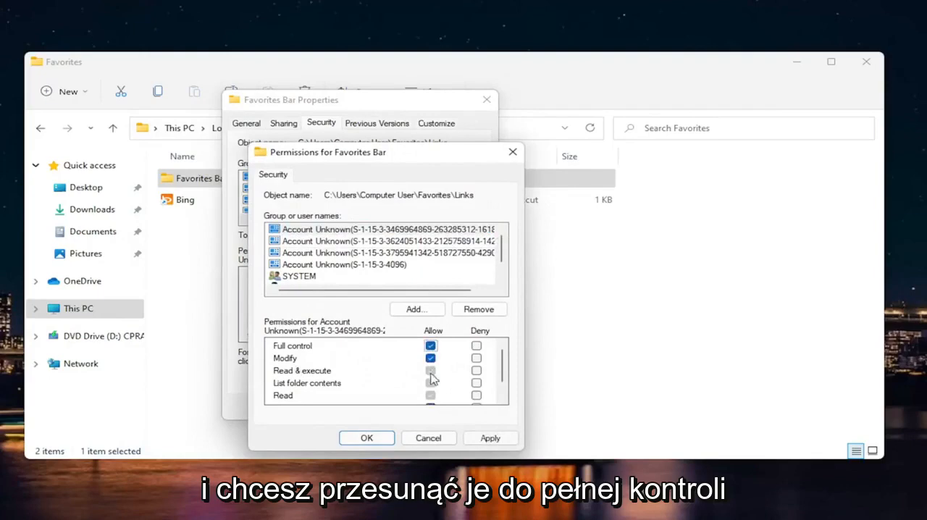
{"action": "left_click", "coordinate": [382, 264]}
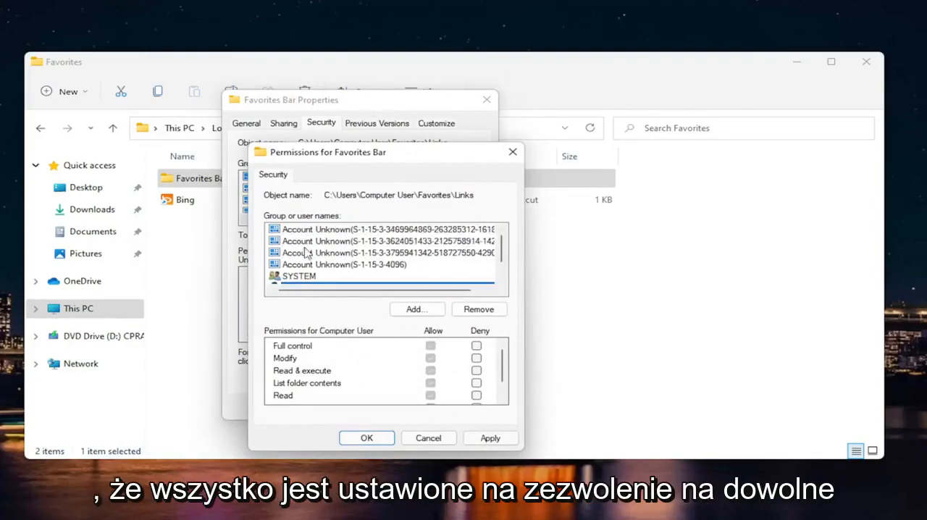
{"action": "left_click", "coordinate": [384, 229]}
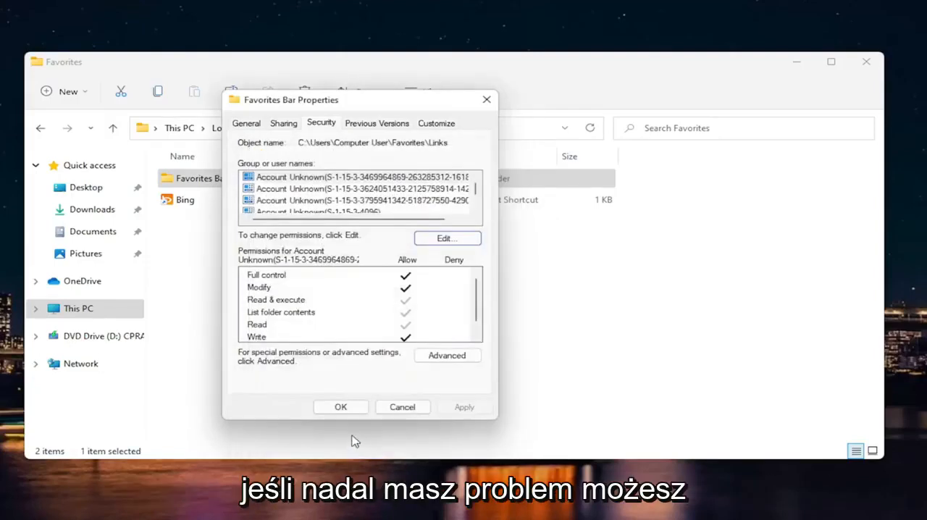
{"action": "left_click", "coordinate": [447, 354]}
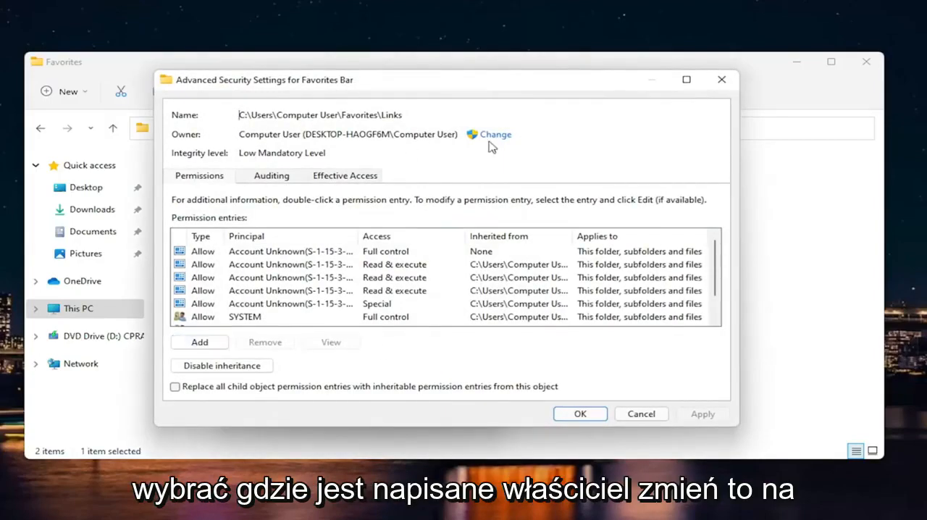
- Set the owner to Everyone, acknowledge the notice and close Properties keeping the changes
{"action": "left_click", "coordinate": [495, 134]}
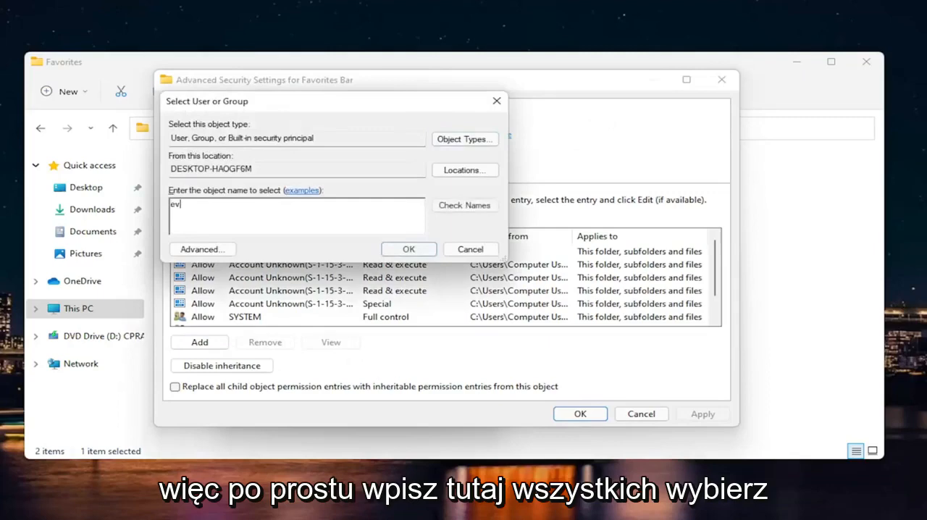
{"action": "left_click", "coordinate": [463, 205]}
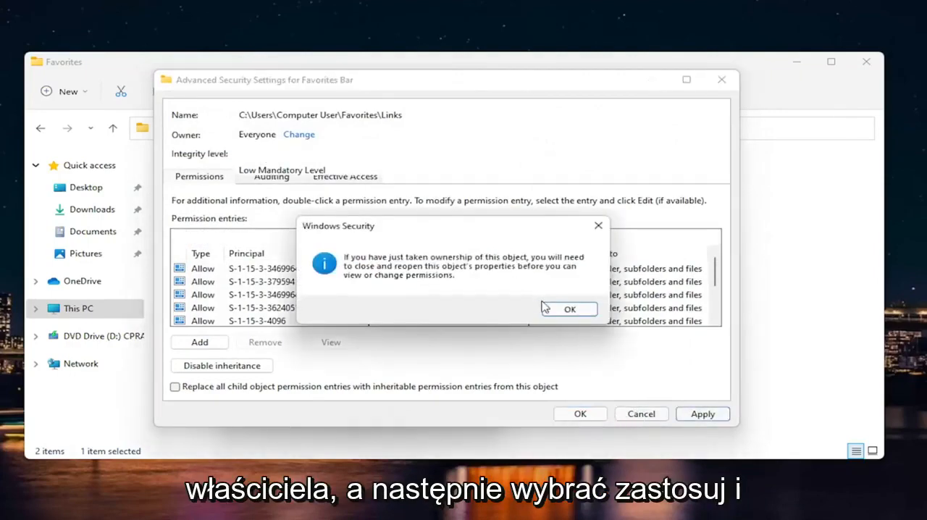
{"action": "left_click", "coordinate": [568, 309]}
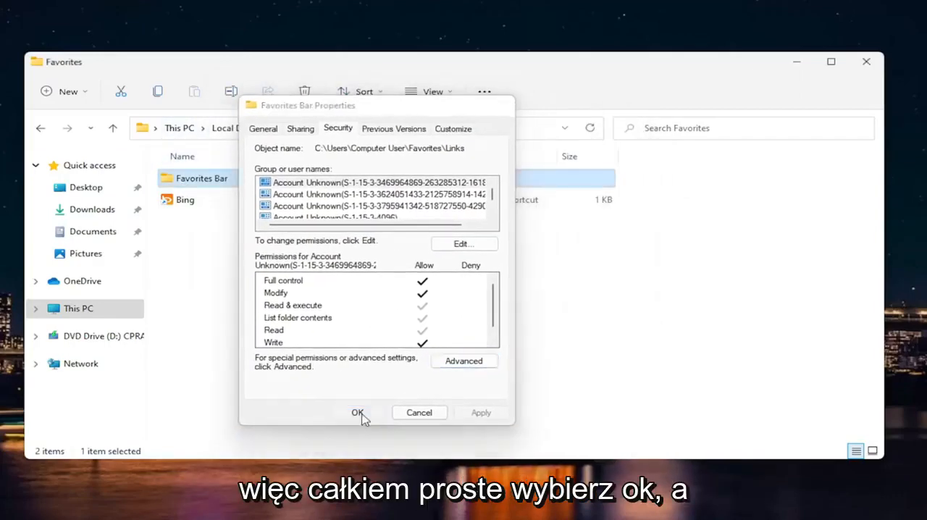
{"action": "left_click", "coordinate": [356, 411]}
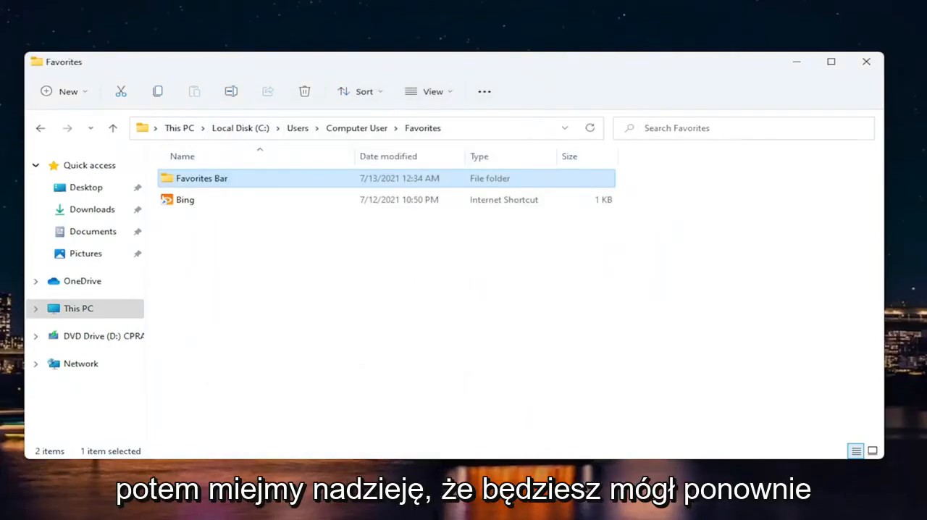